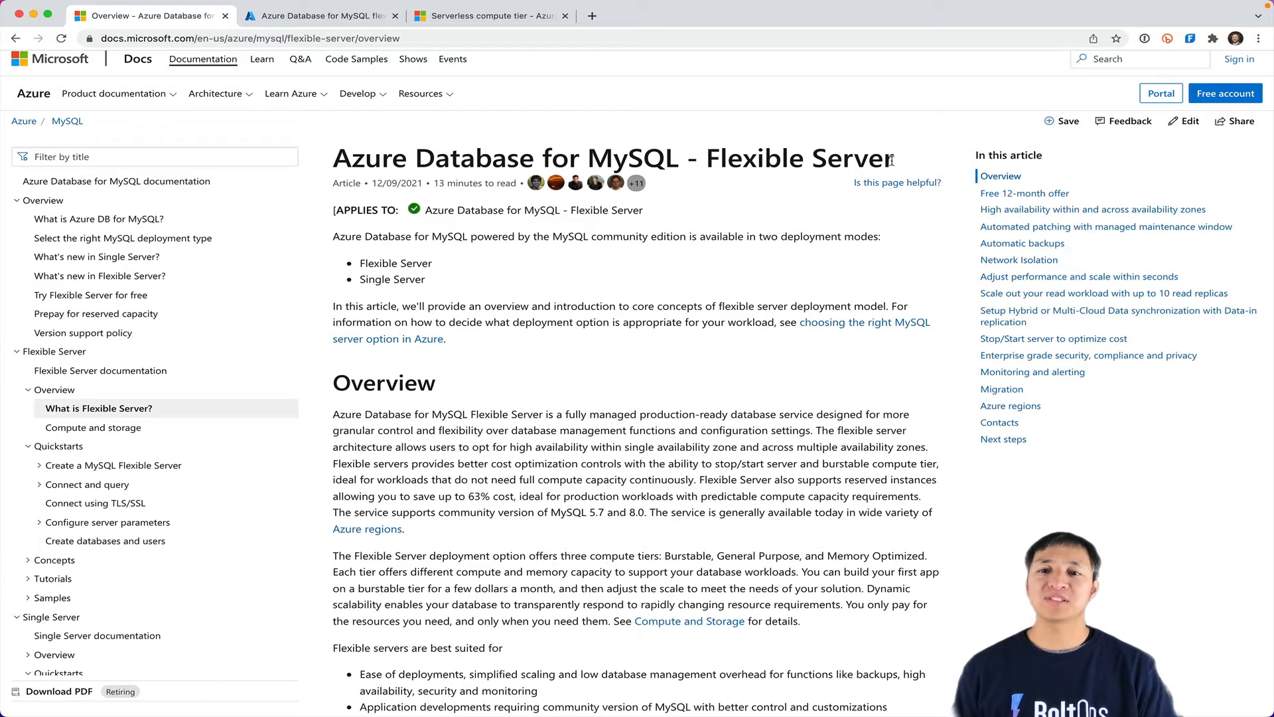
{"action": "mouse_move", "coordinate": [387, 283]}
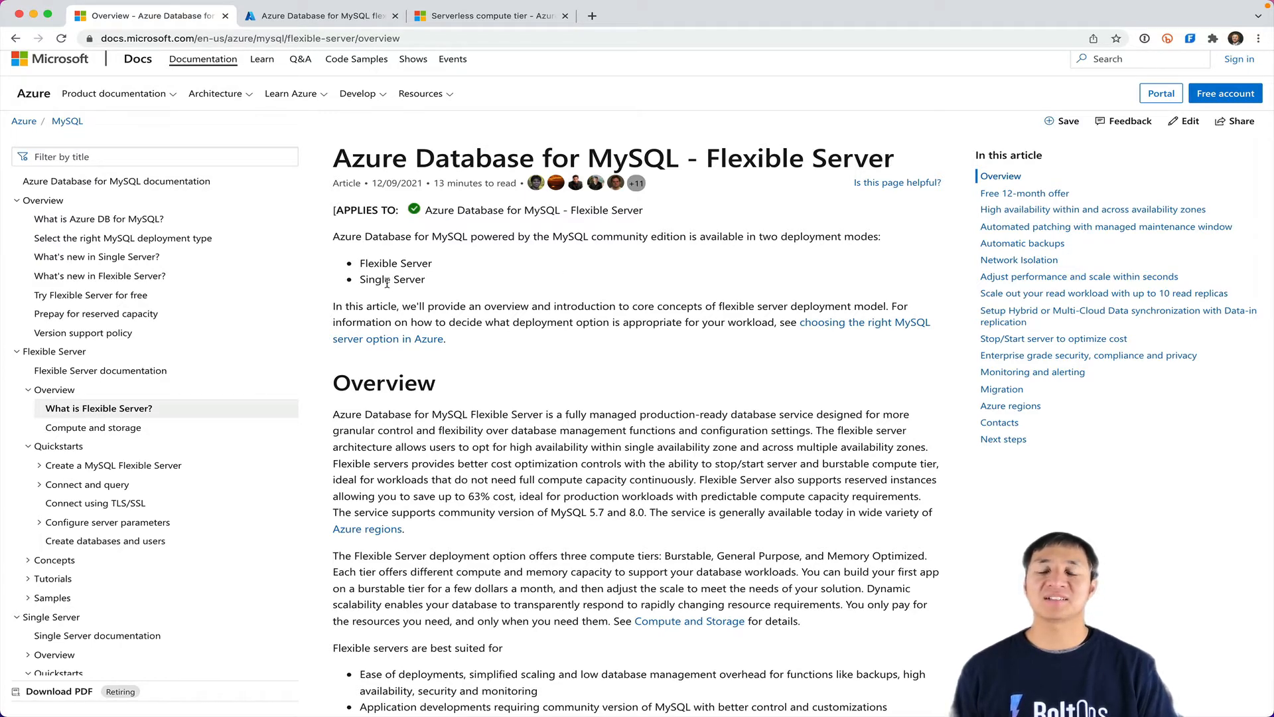
{"action": "mouse_move", "coordinate": [479, 393]}
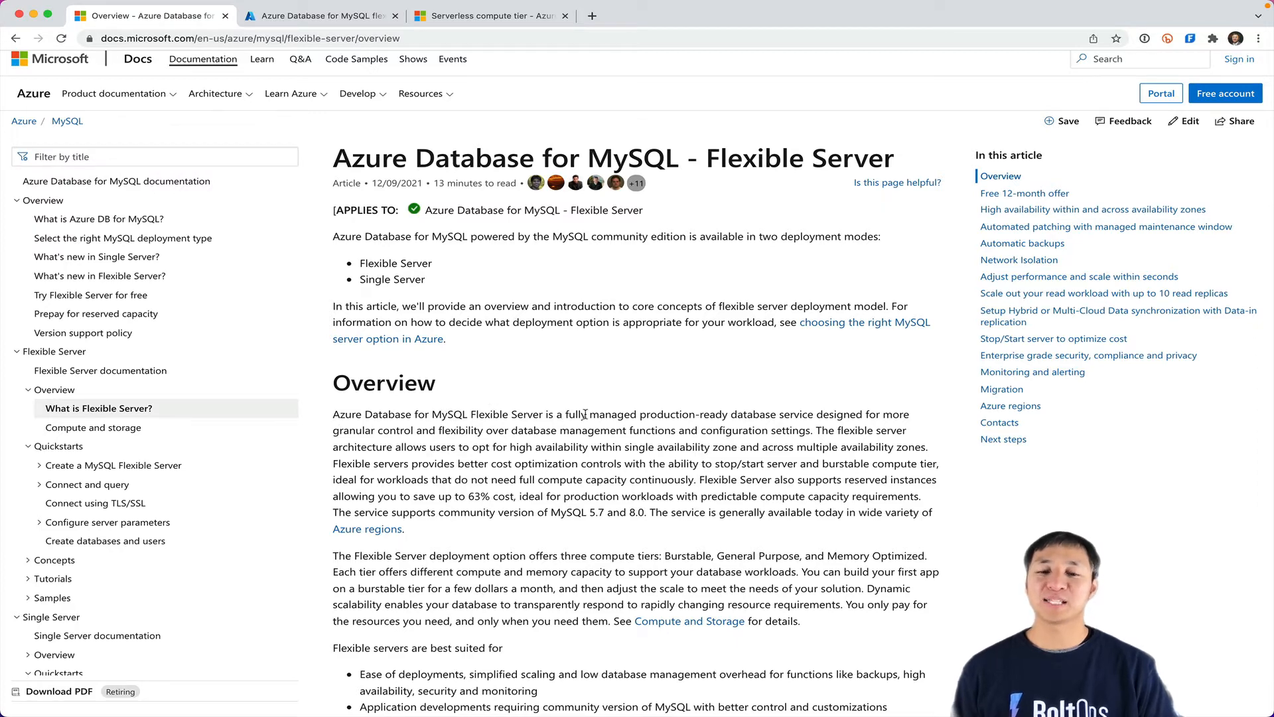
{"action": "mouse_move", "coordinate": [798, 414]}
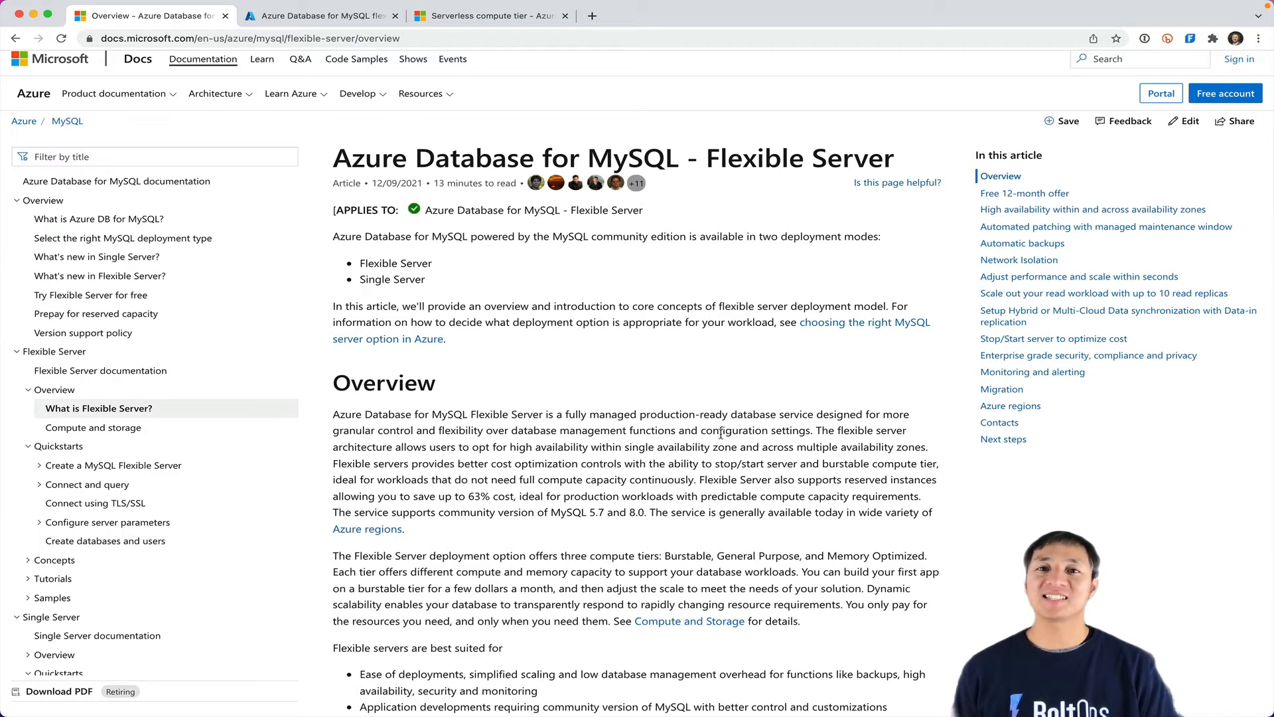
{"action": "mouse_move", "coordinate": [790, 443]}
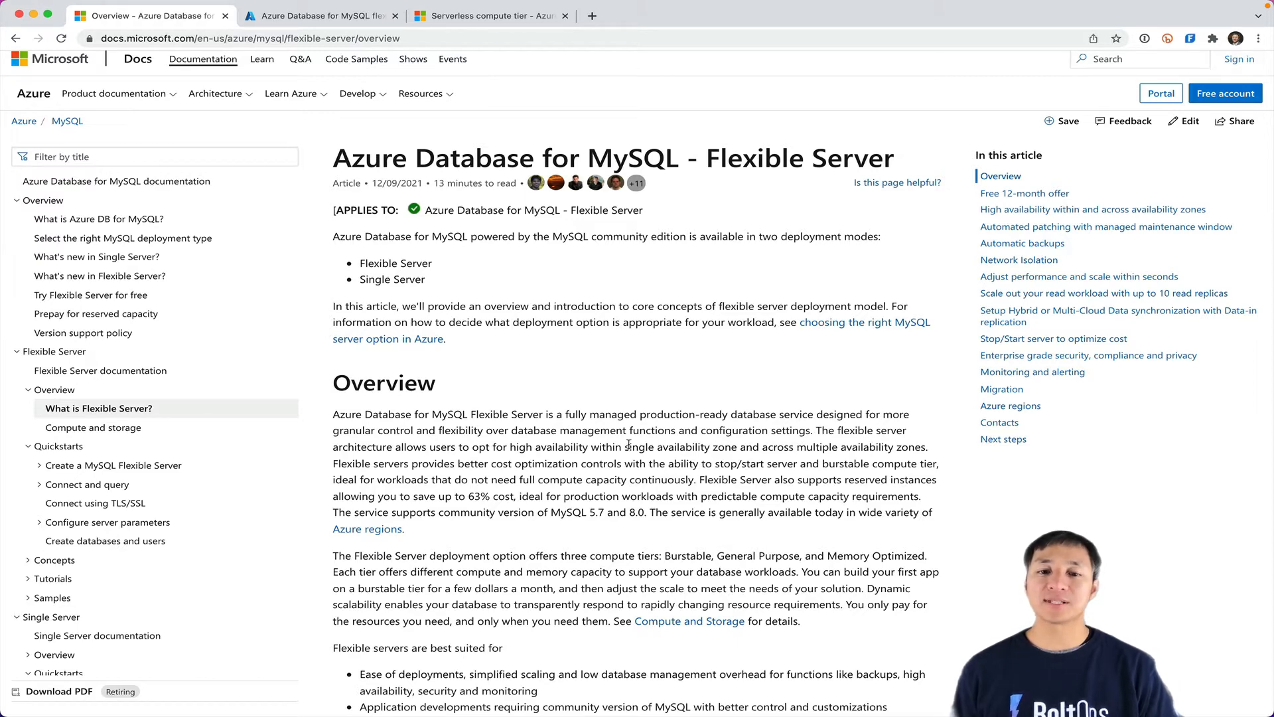
{"action": "mouse_move", "coordinate": [562, 425]}
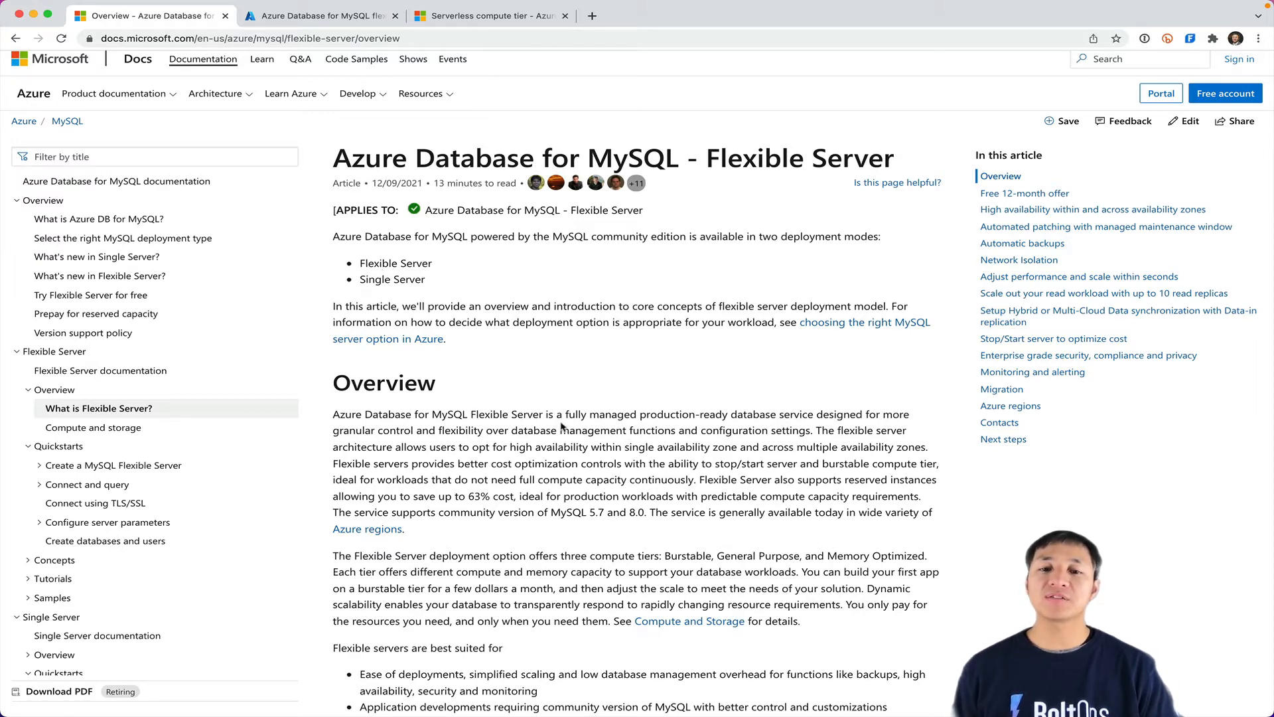
{"action": "mouse_move", "coordinate": [502, 290]}
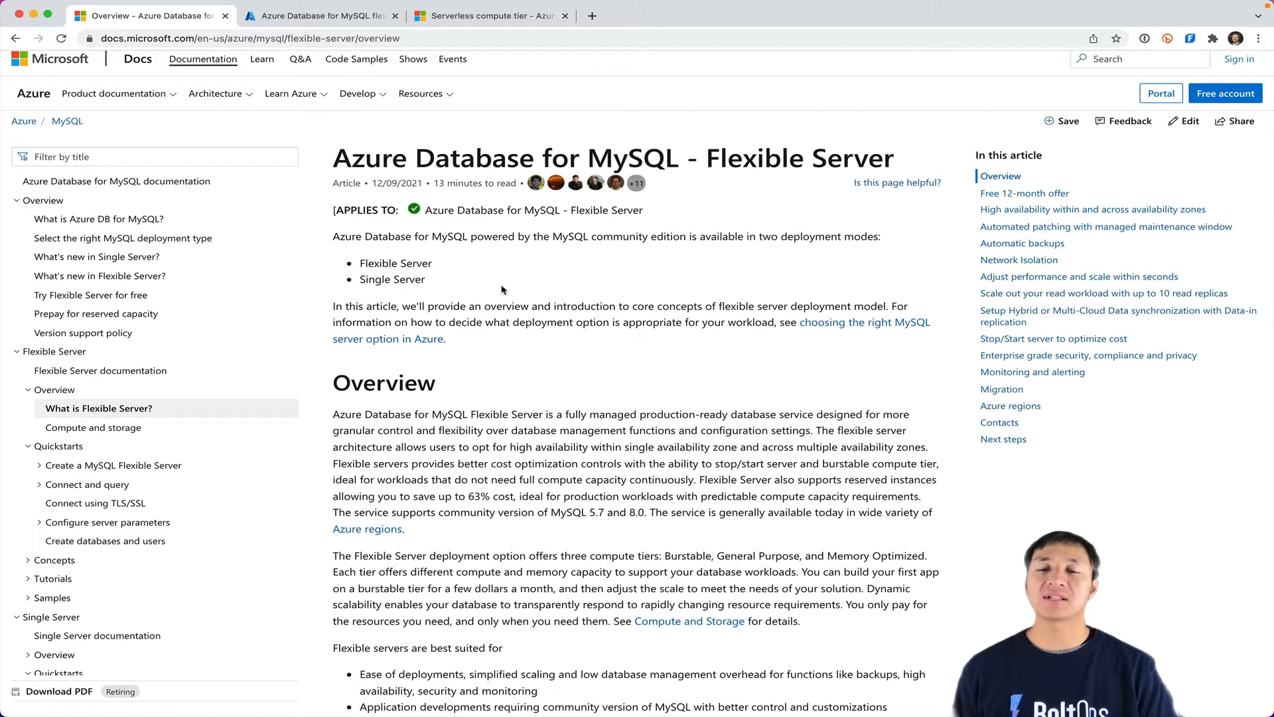
{"action": "mouse_move", "coordinate": [460, 350]}
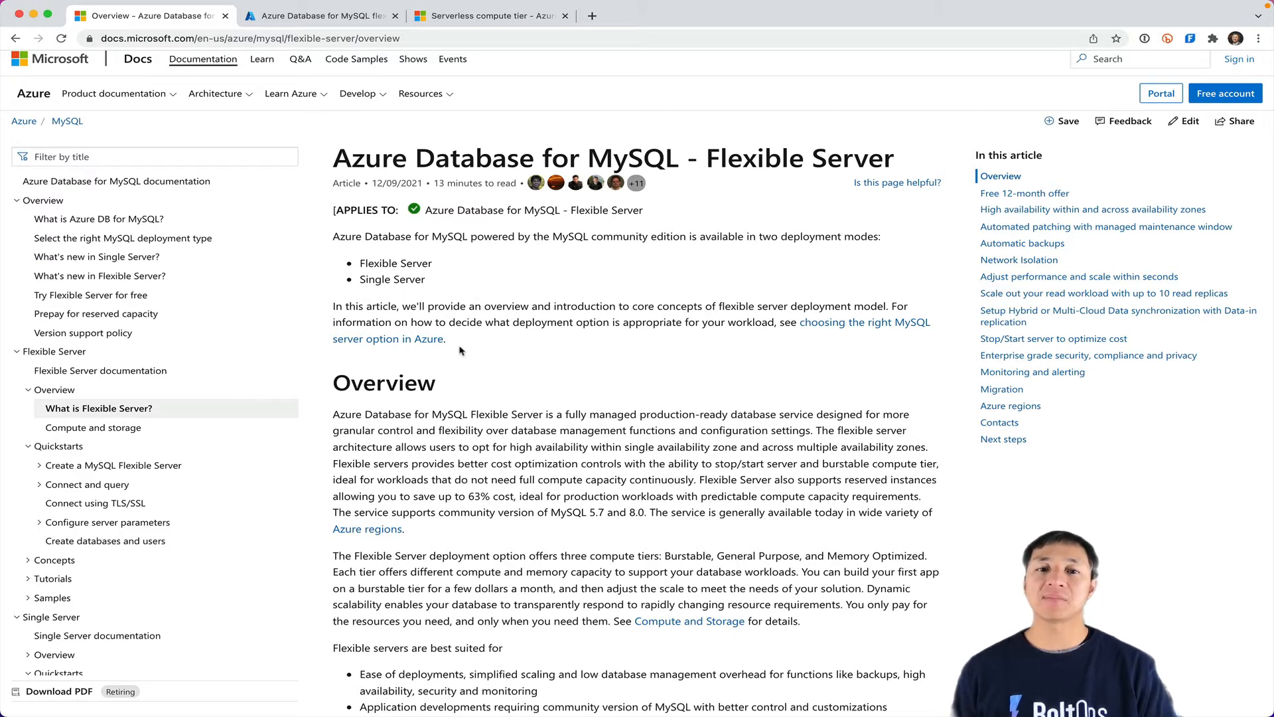
{"action": "mouse_move", "coordinate": [394, 282]}
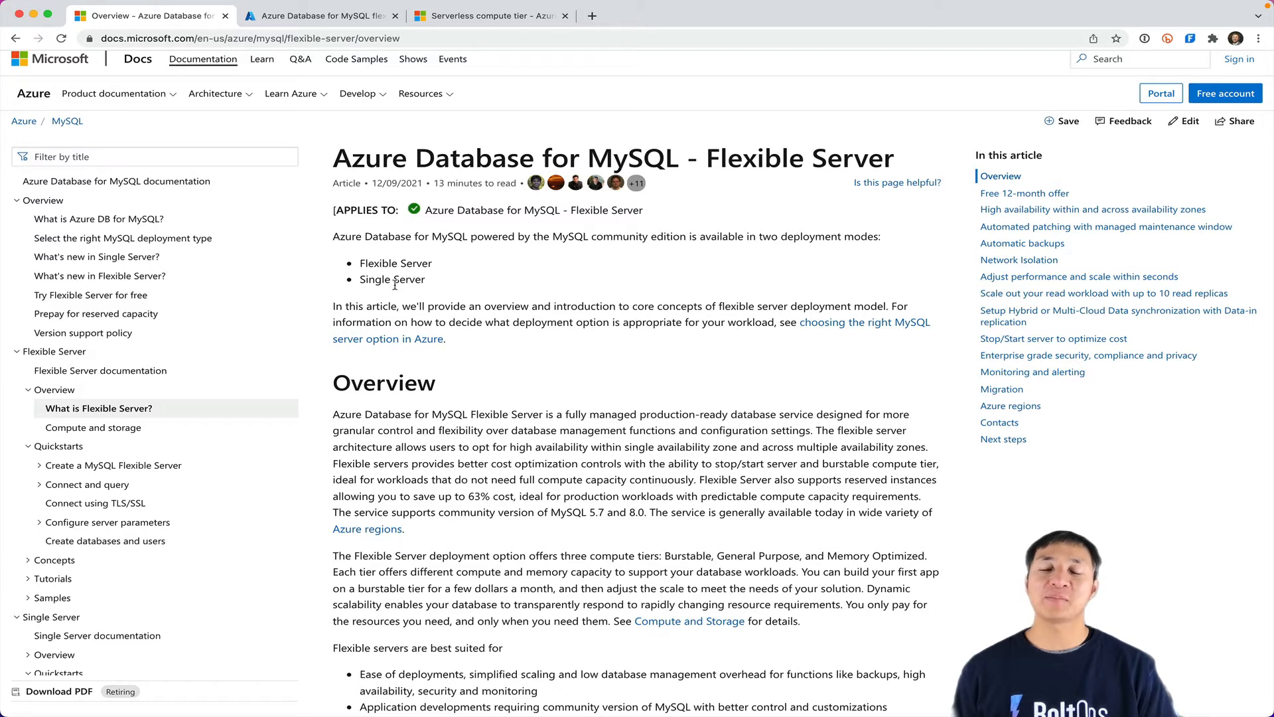
Step: Switch from the Flexible Server overview article to the Azure portal's empty MySQL flexible servers list
{"action": "left_click", "coordinate": [333, 14]}
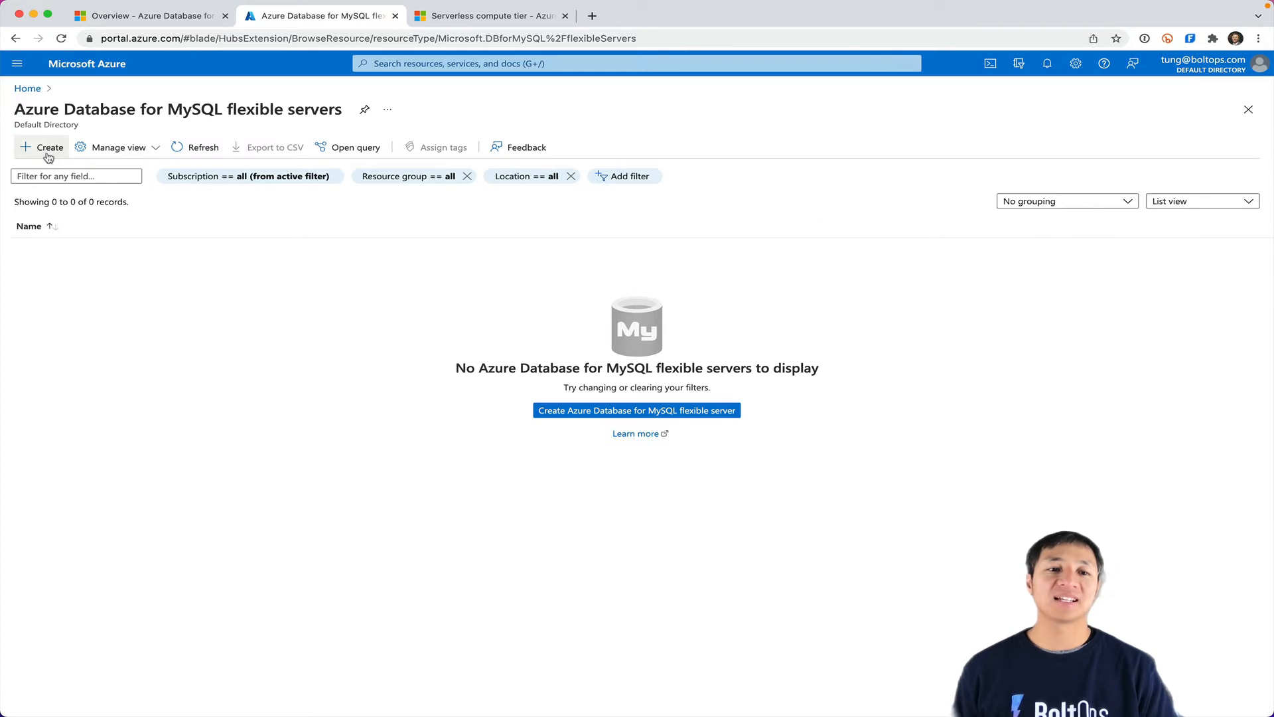
Step: Start creating a MySQL server to reach the Flexible server versus Single server deployment choice
{"action": "left_click", "coordinate": [41, 147]}
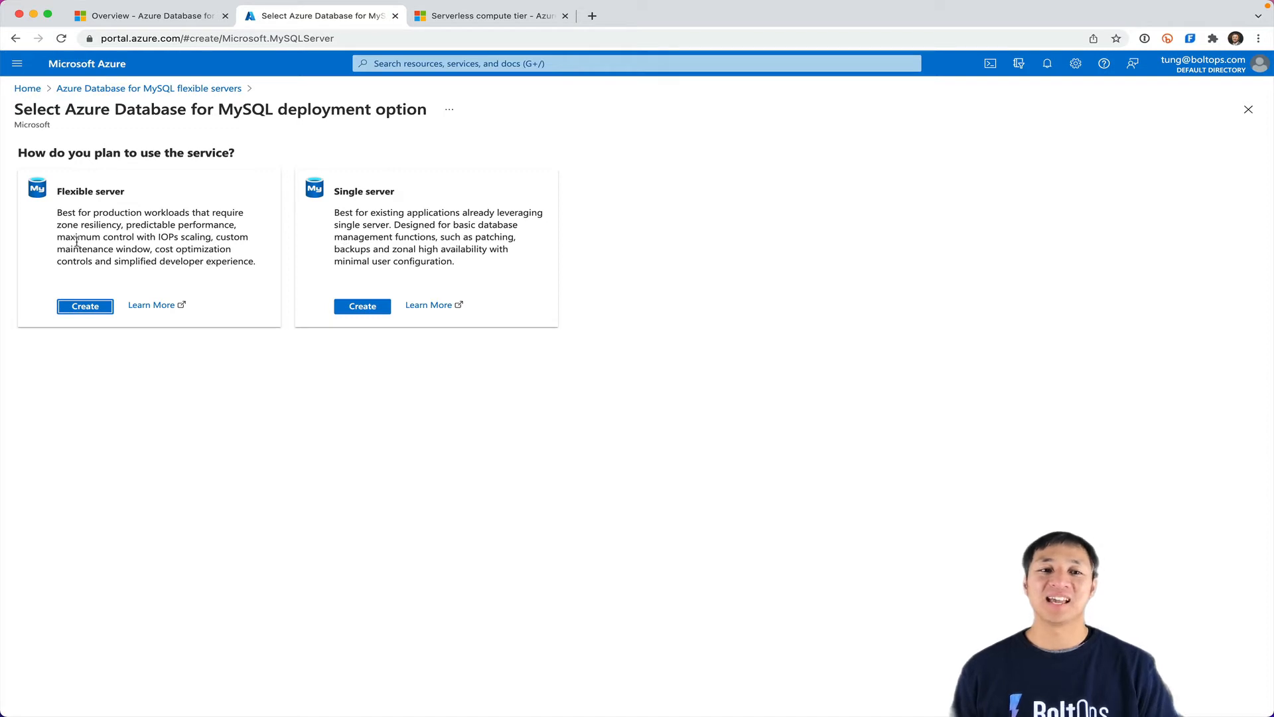
{"action": "mouse_move", "coordinate": [151, 248]}
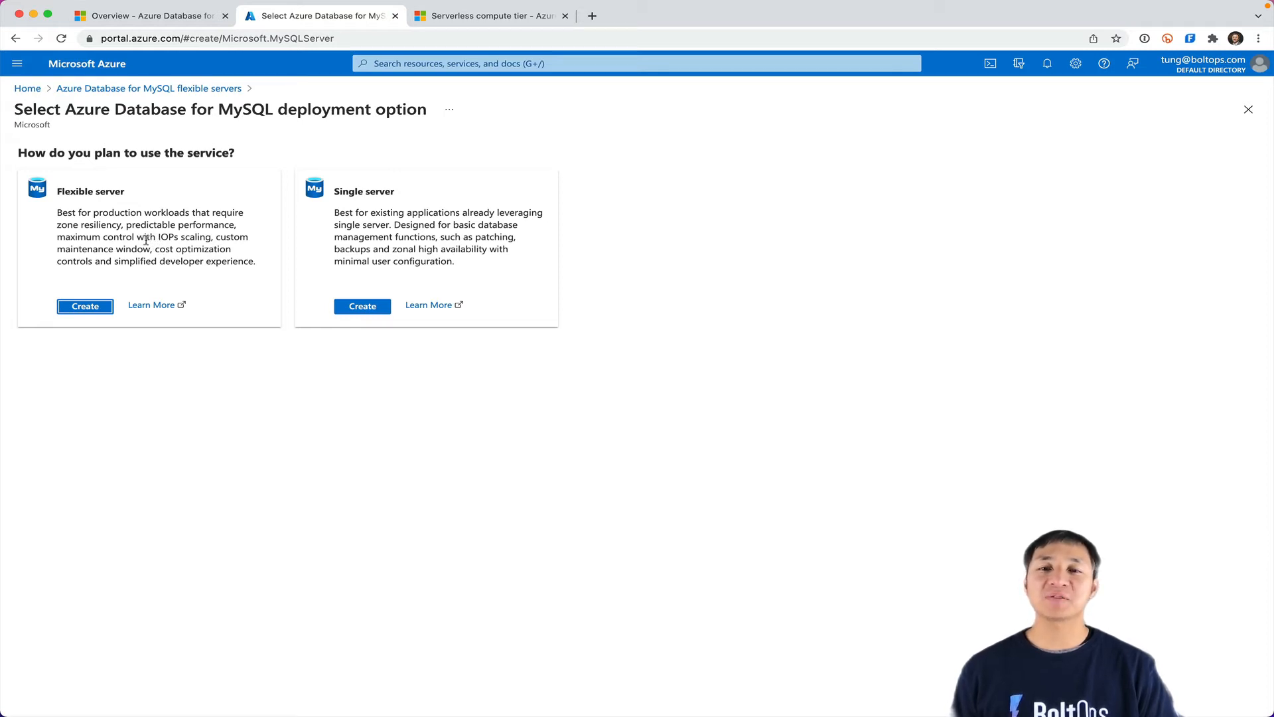
{"action": "mouse_move", "coordinate": [168, 244]}
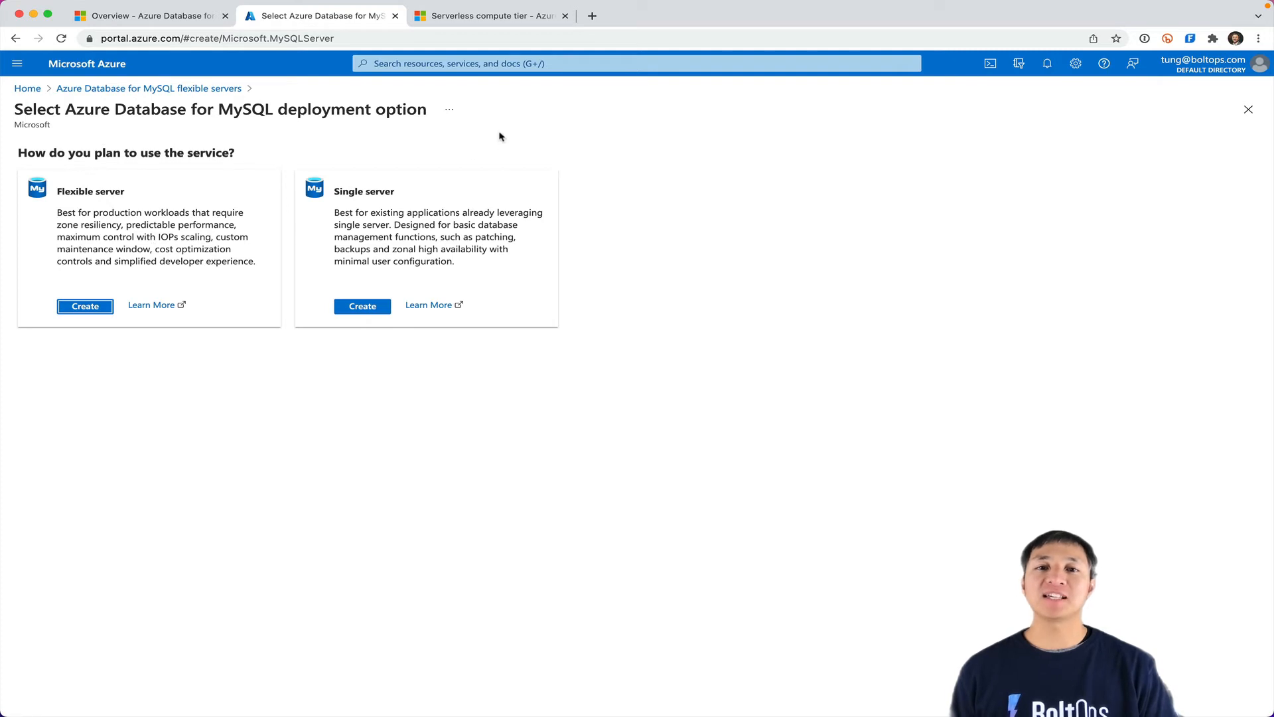
Step: Glance at the Azure SQL Database serverless article, then return to the Flexible Server overview
{"action": "left_click", "coordinate": [495, 16]}
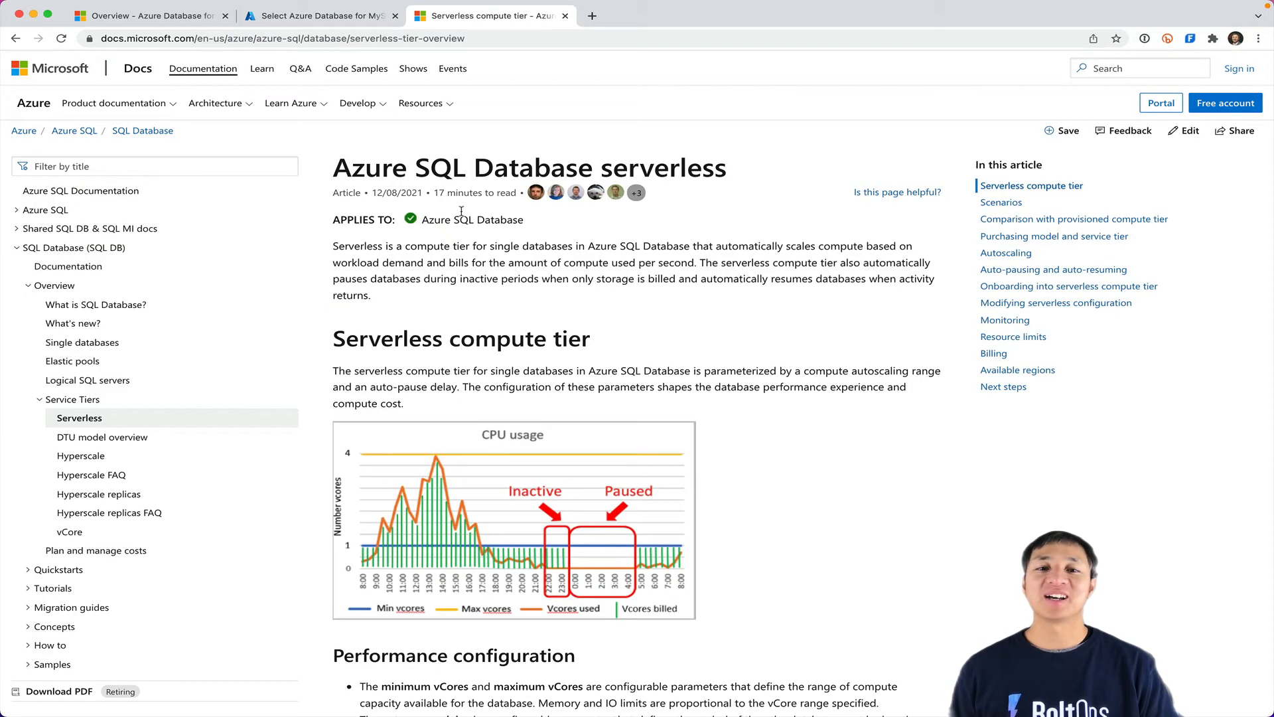
{"action": "mouse_move", "coordinate": [590, 267]}
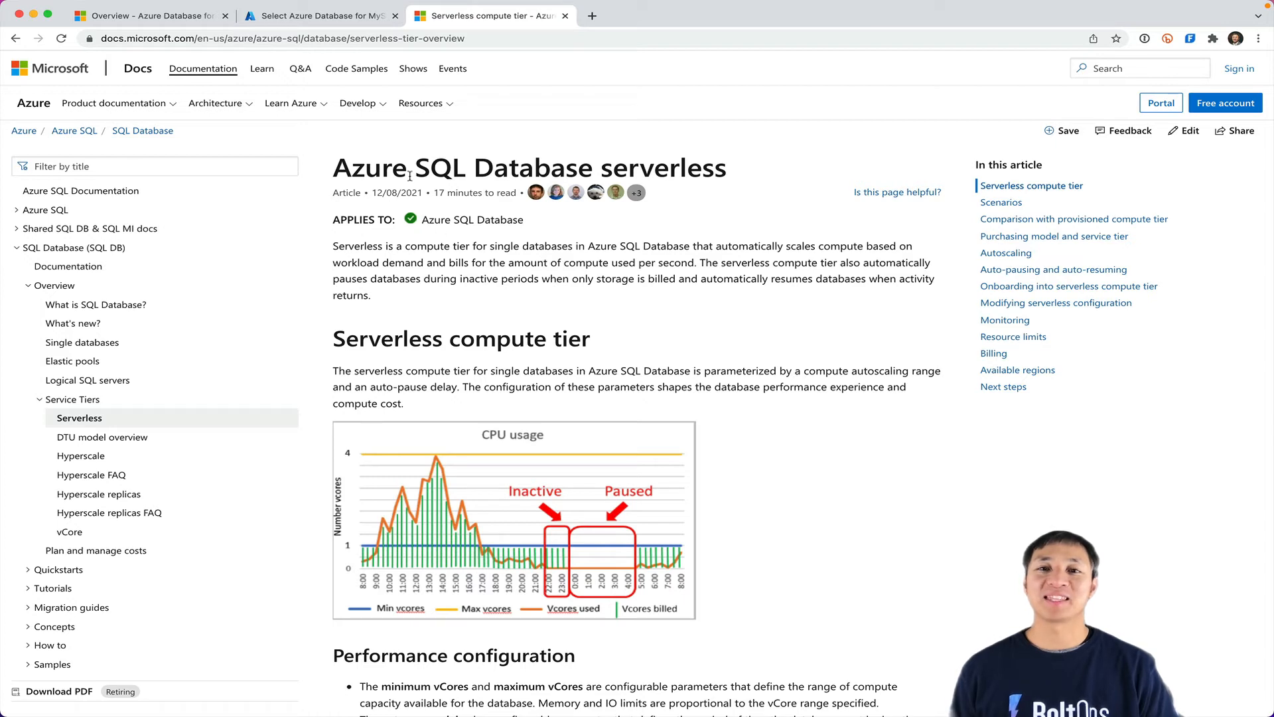
{"action": "mouse_move", "coordinate": [432, 191]}
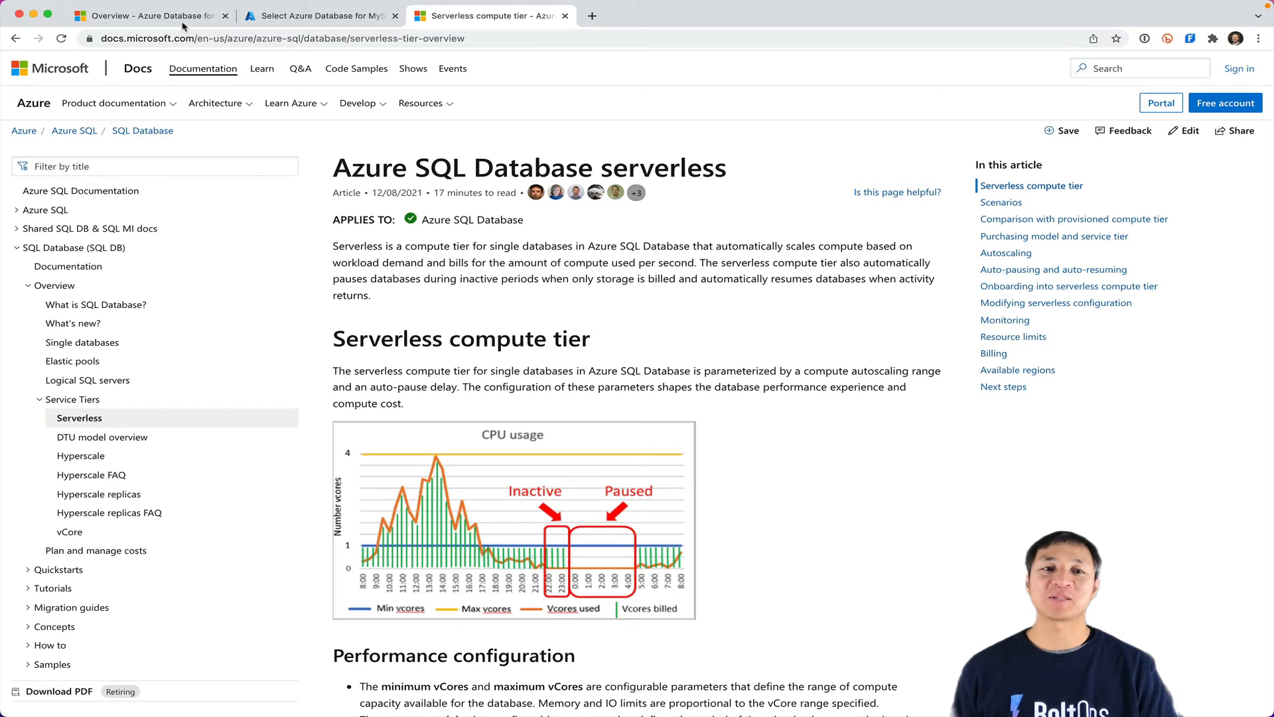
{"action": "left_click", "coordinate": [153, 15]}
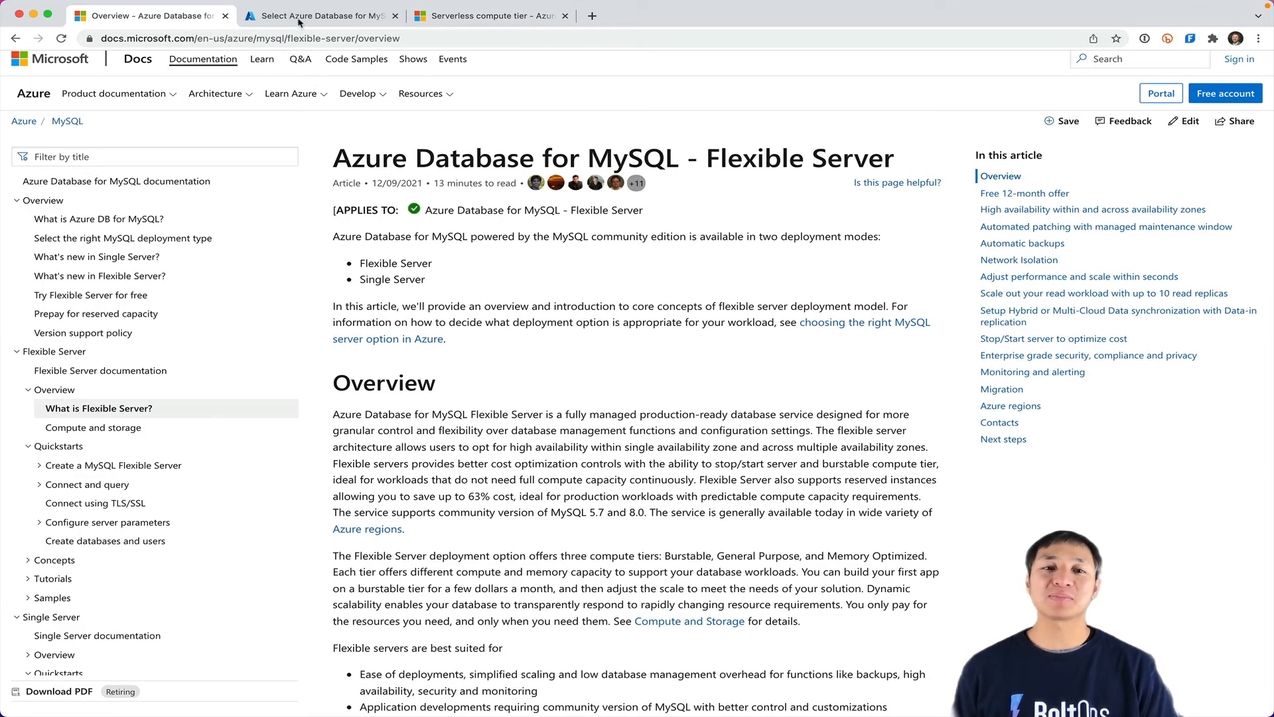
Step: Return to the deployment option page to compare the Flexible server and Single server cards
{"action": "left_click", "coordinate": [331, 15]}
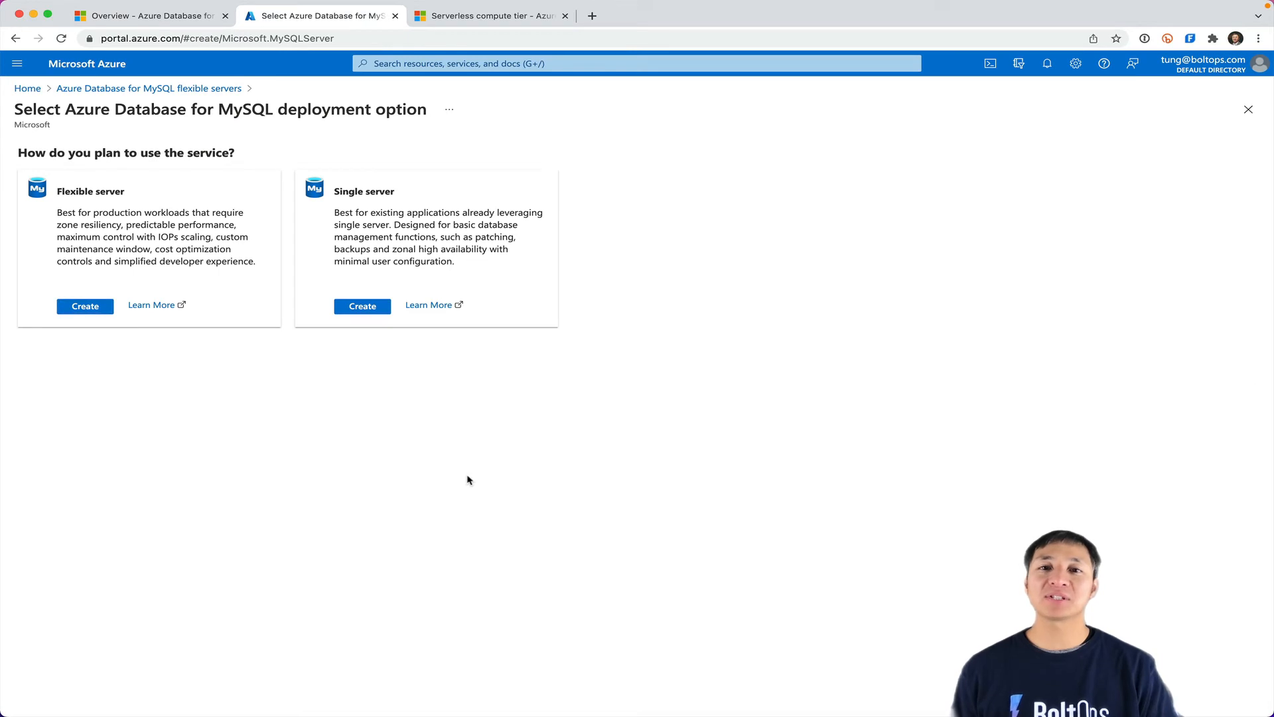
{"action": "mouse_move", "coordinate": [332, 443]}
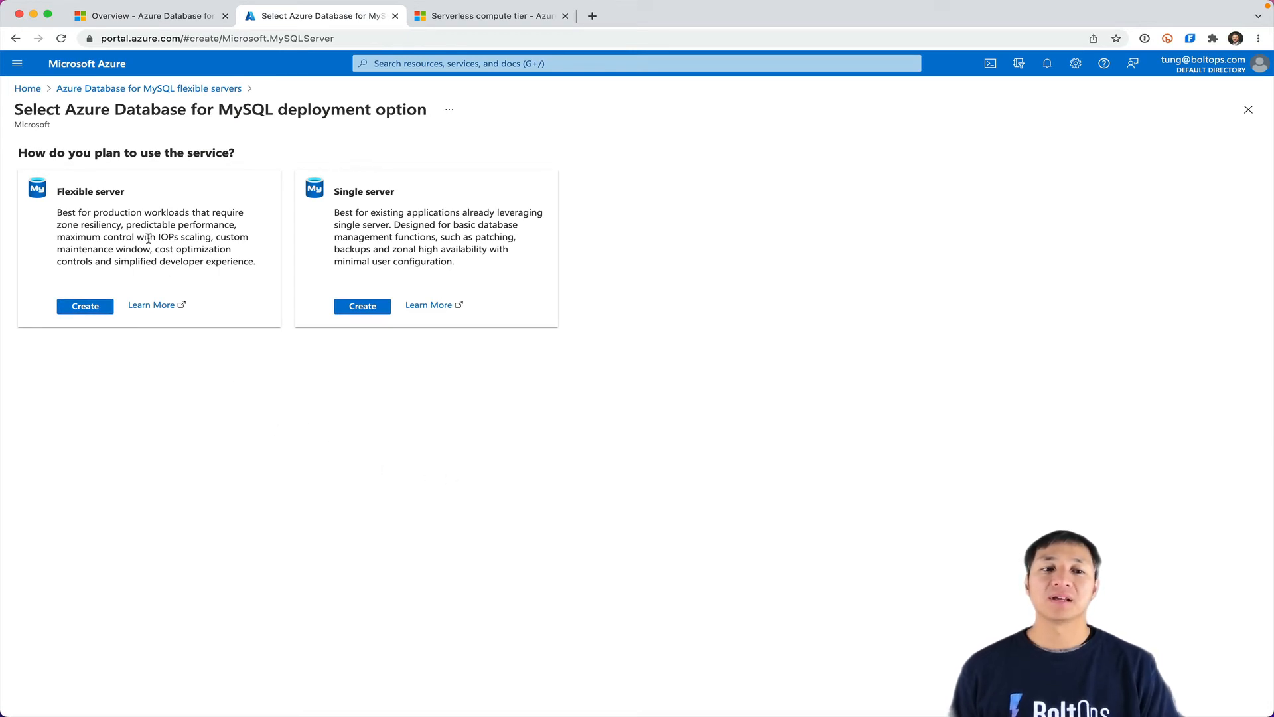
{"action": "mouse_move", "coordinate": [133, 236]}
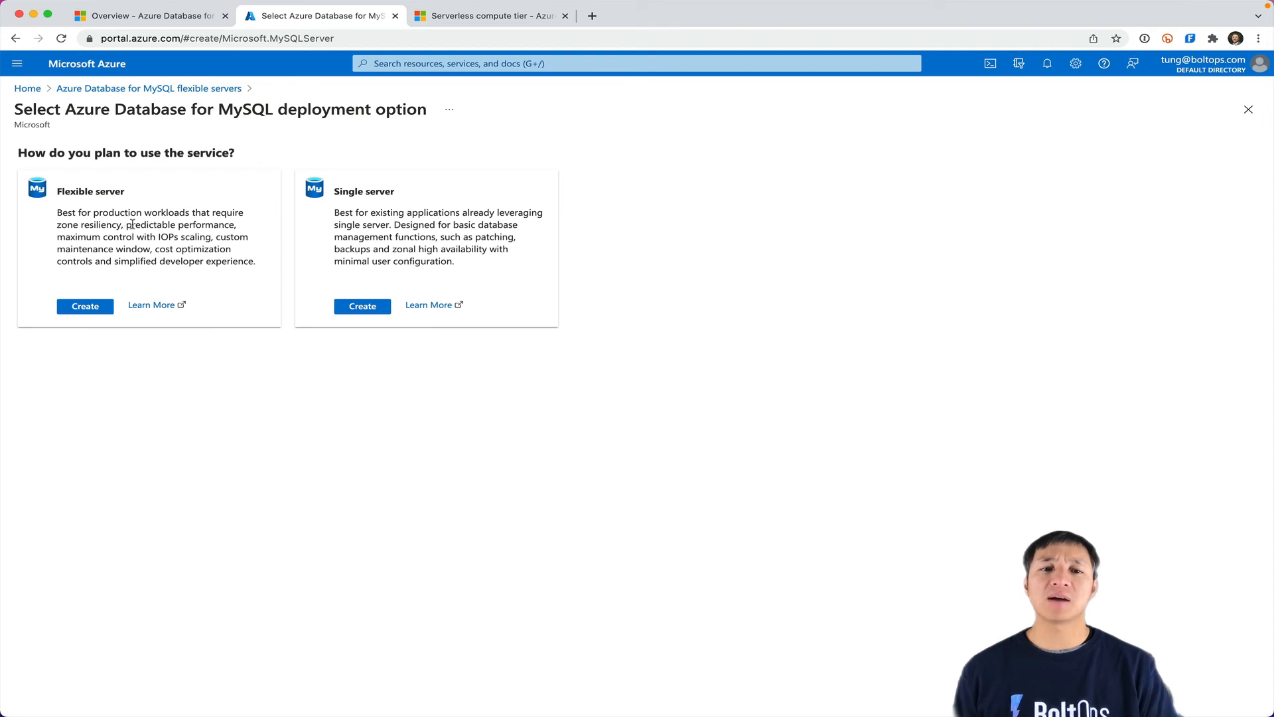
{"action": "mouse_move", "coordinate": [383, 237]}
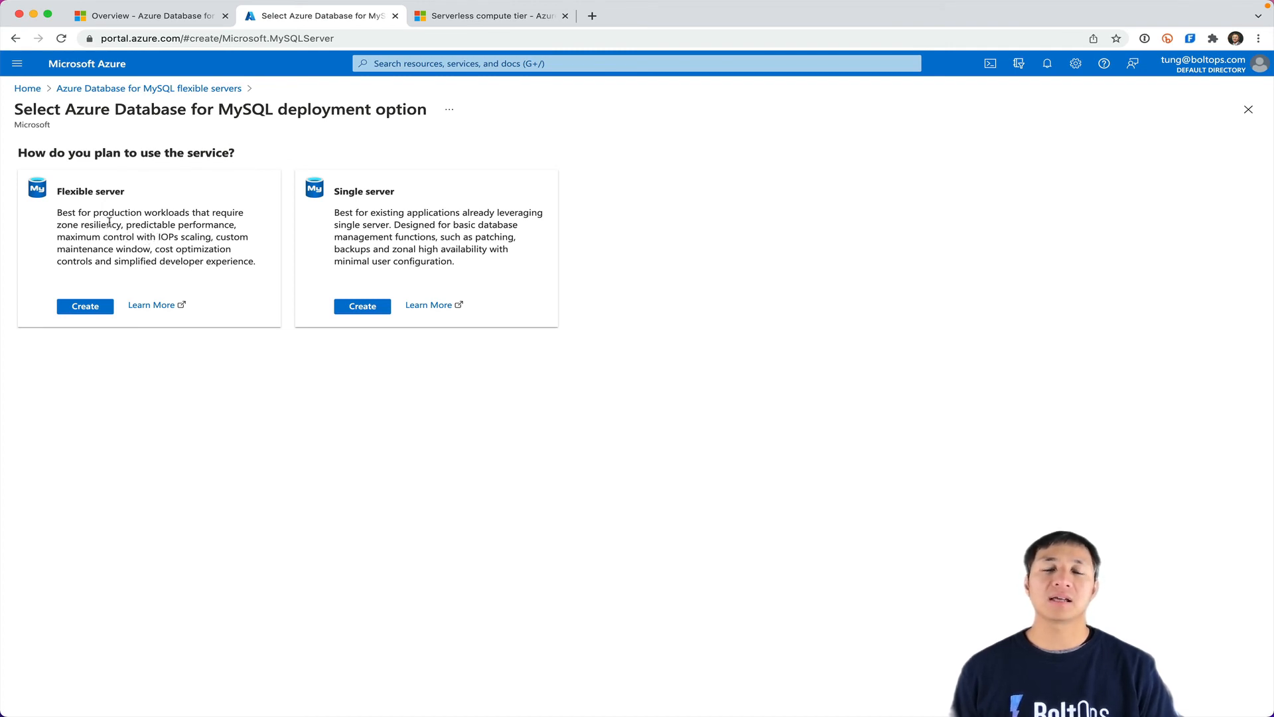
{"action": "mouse_move", "coordinate": [119, 237]}
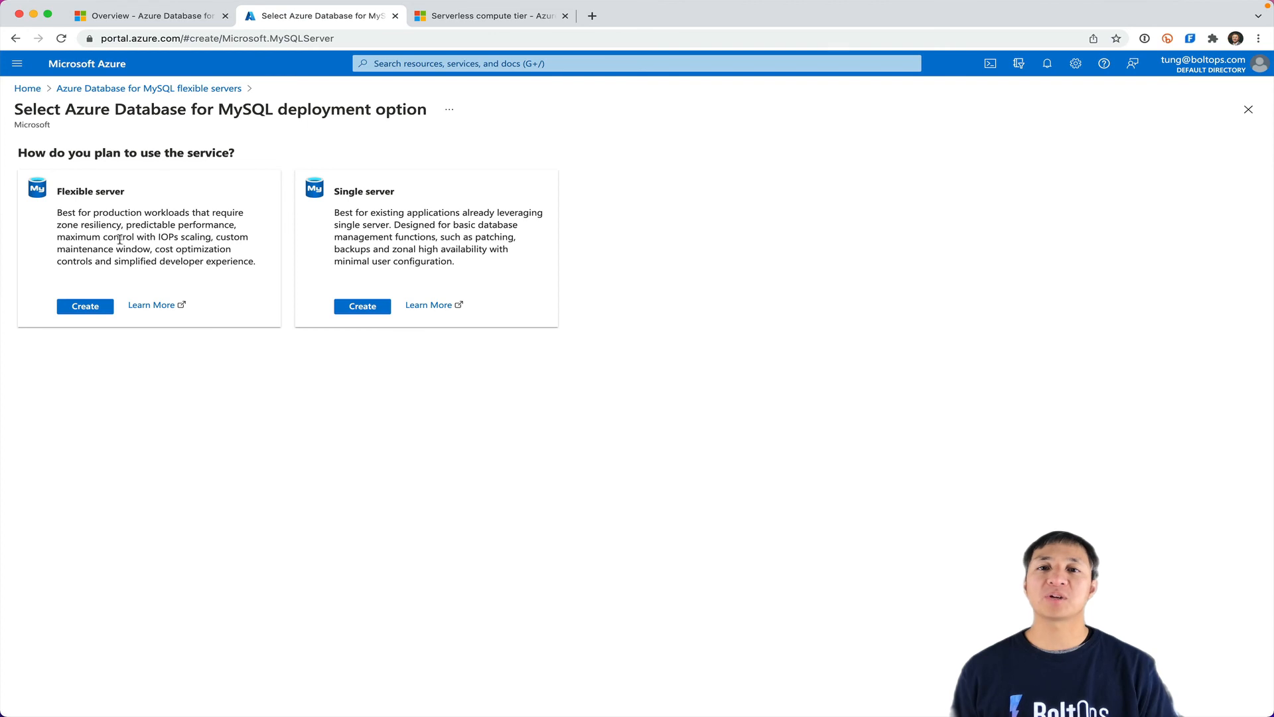
{"action": "mouse_move", "coordinate": [132, 243]}
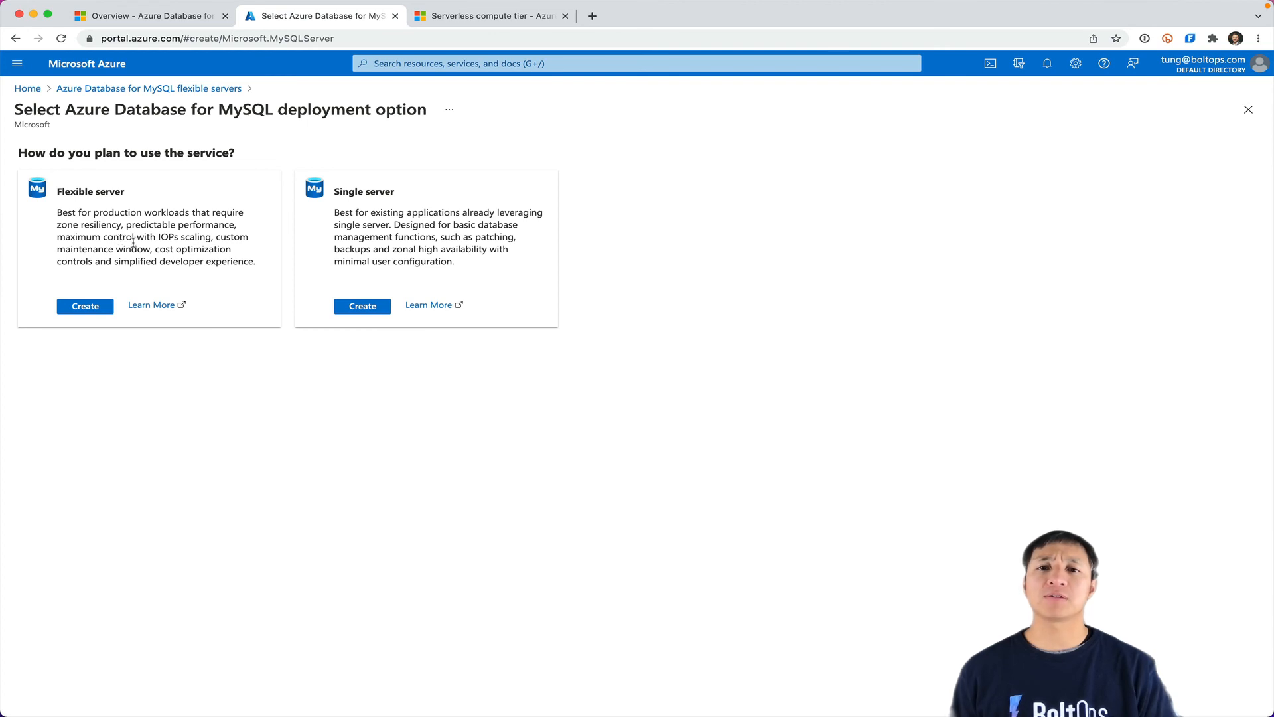
{"action": "mouse_move", "coordinate": [360, 224]}
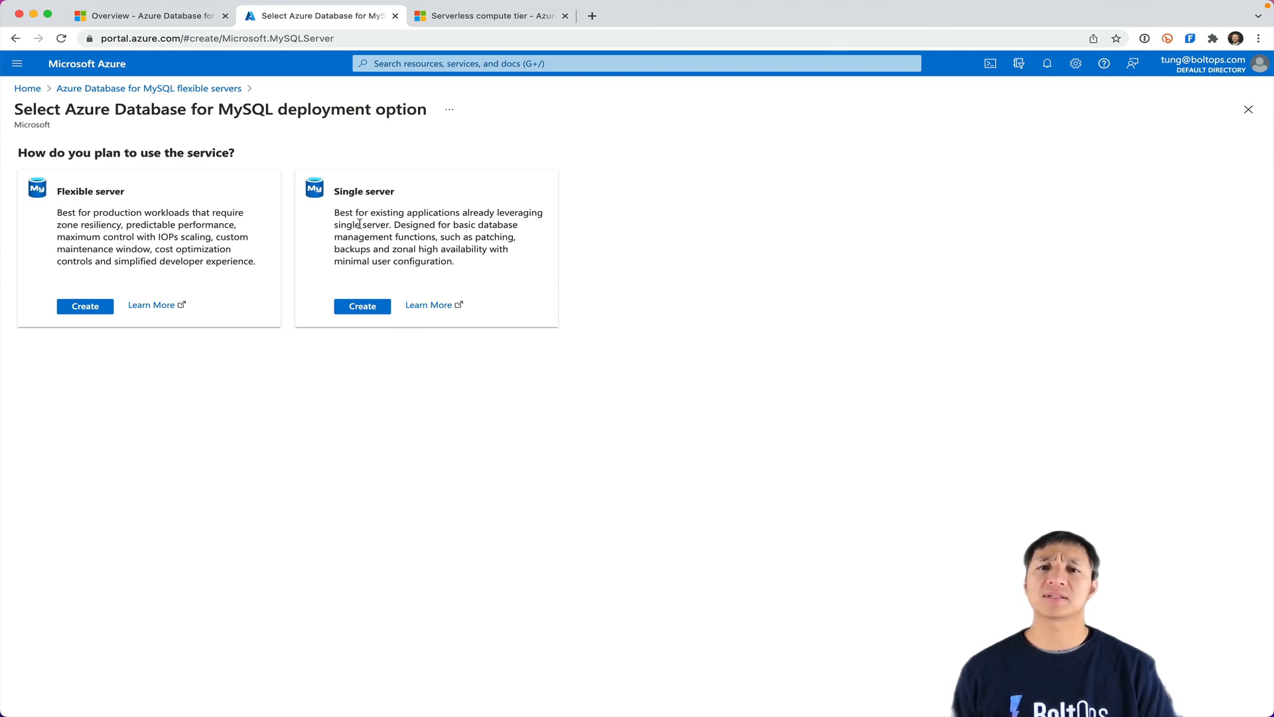